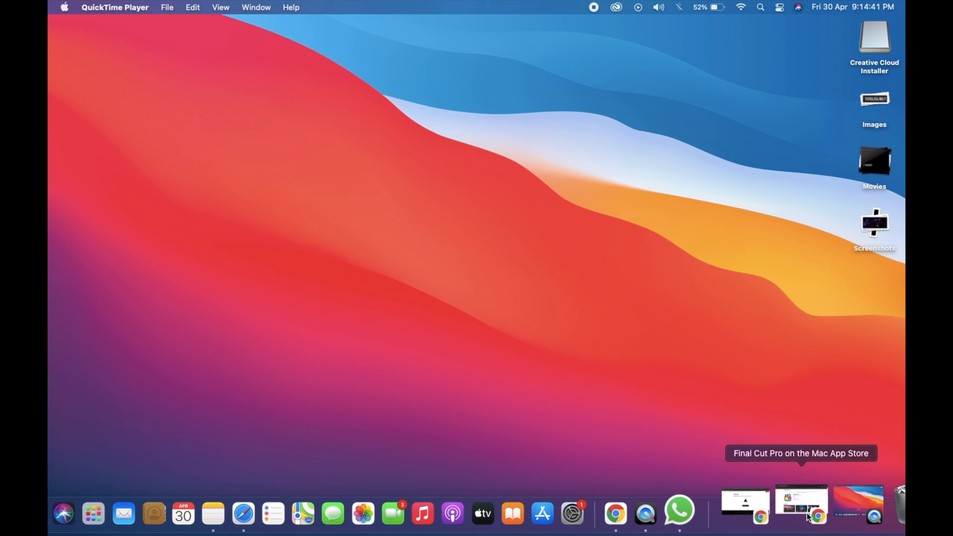
Bring Chrome forward showing the Final Cut Pro Mac App Store preview page
{"action": "left_click", "coordinate": [799, 501]}
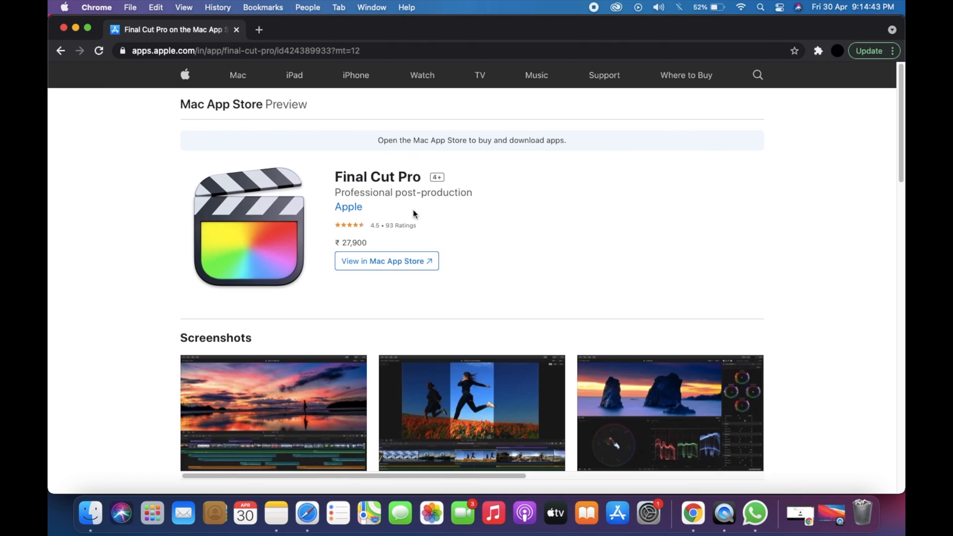
{"action": "mouse_move", "coordinate": [337, 243]}
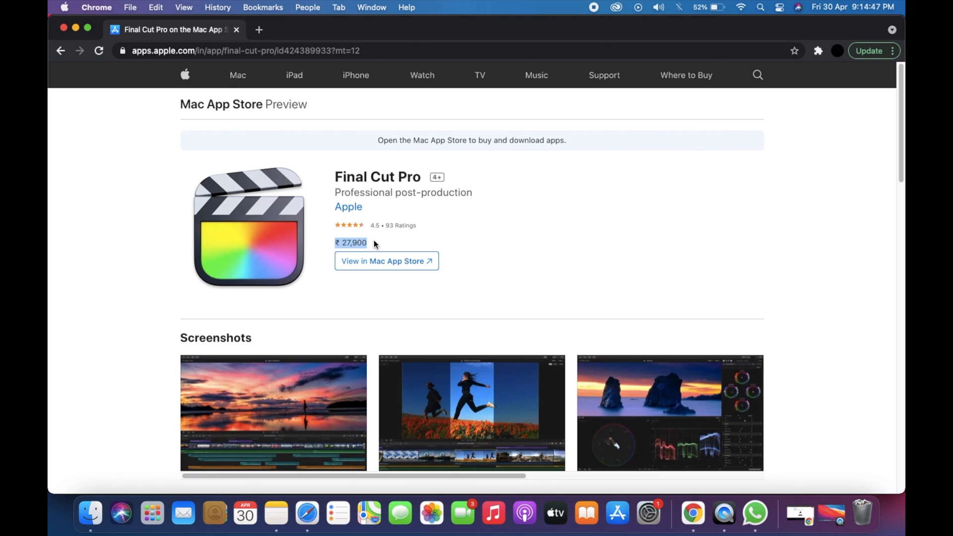
{"action": "mouse_move", "coordinate": [418, 246]}
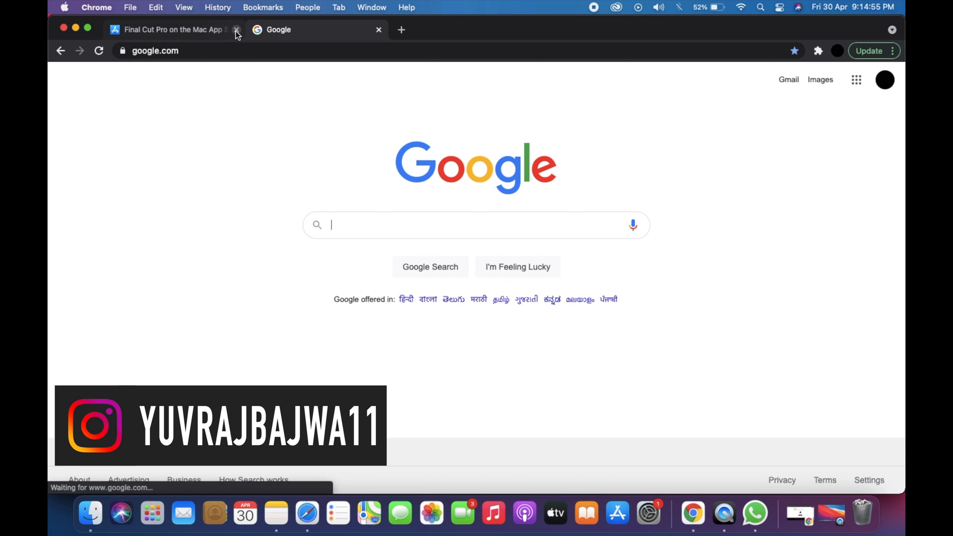
Search Google for 'final cut pro free trial' and open Apple's free-trial result
{"action": "type", "text": "f"}
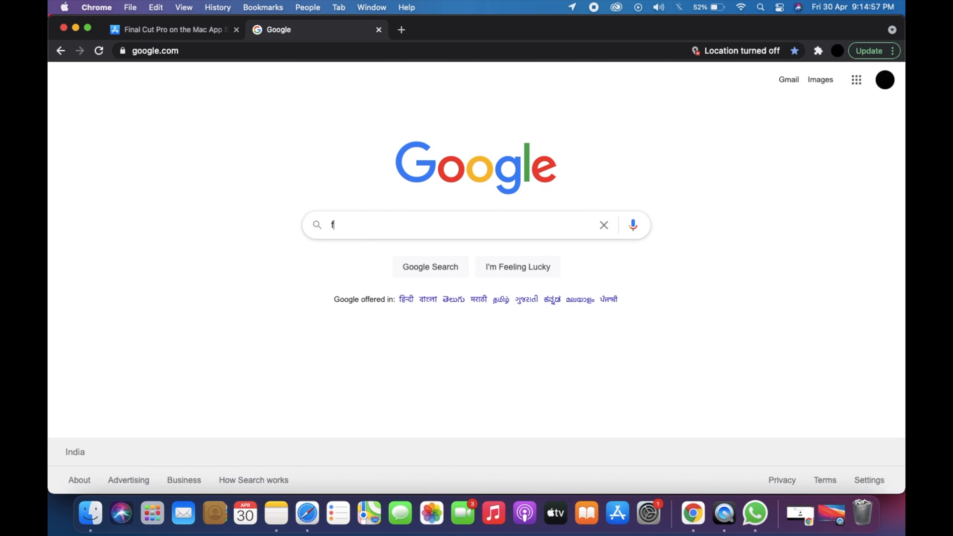
{"action": "type", "text": "inal cut"}
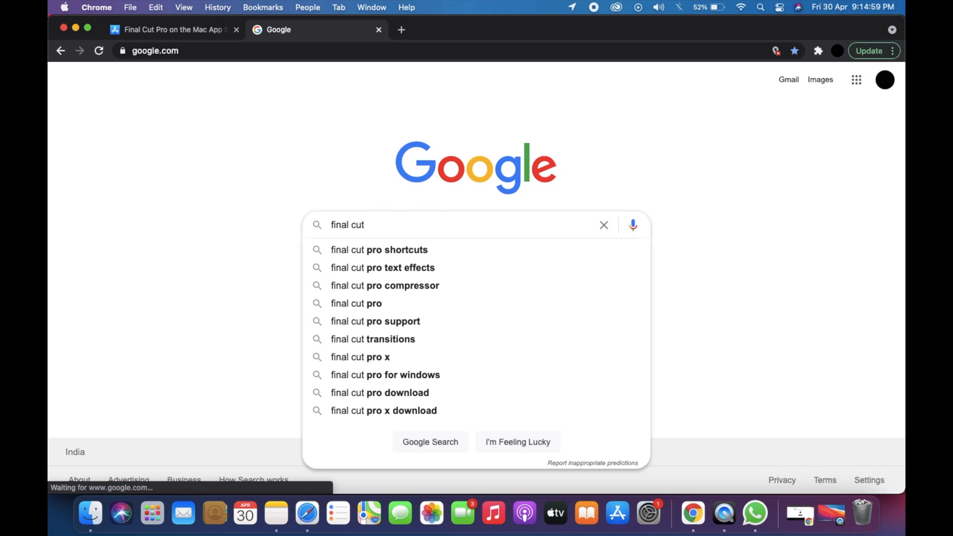
{"action": "type", "text": "pro"}
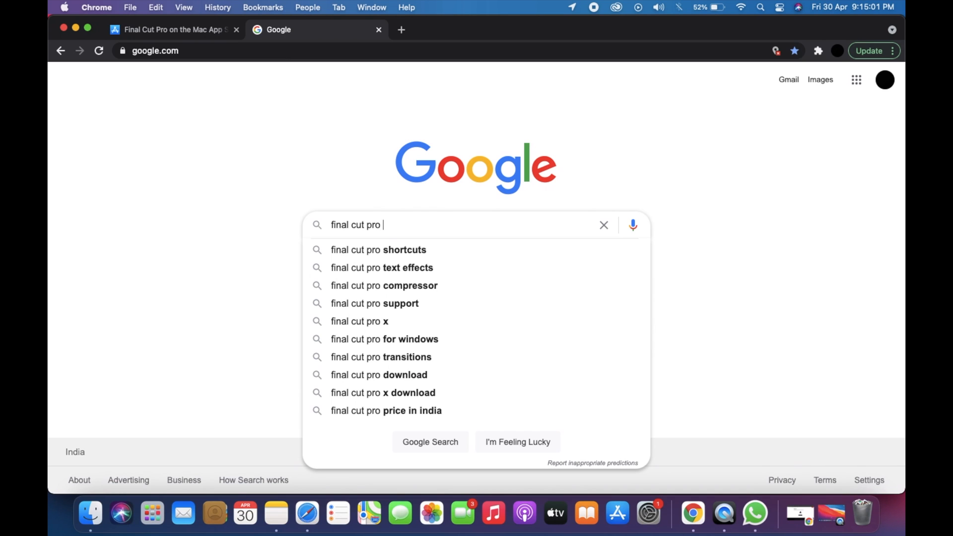
{"action": "type", "text": "free t"}
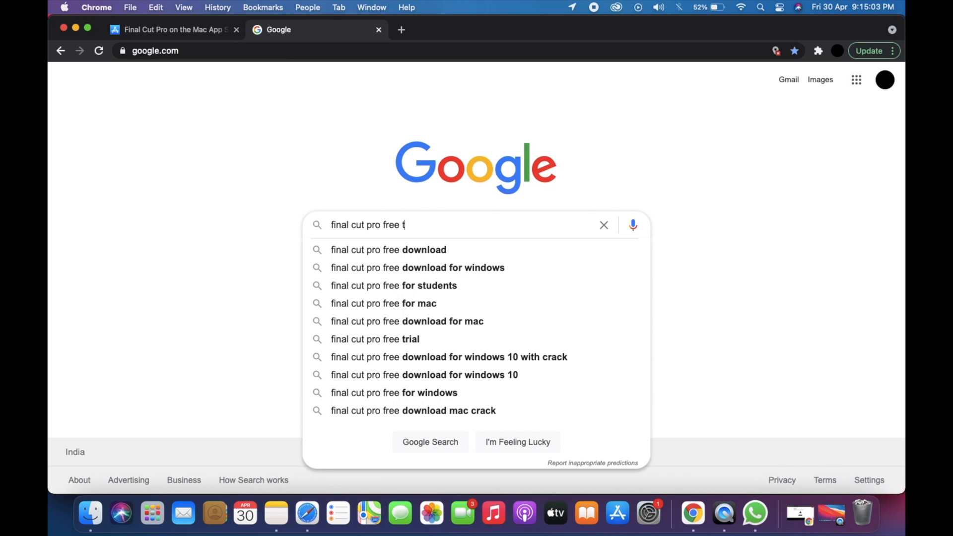
{"action": "left_click", "coordinate": [376, 339]}
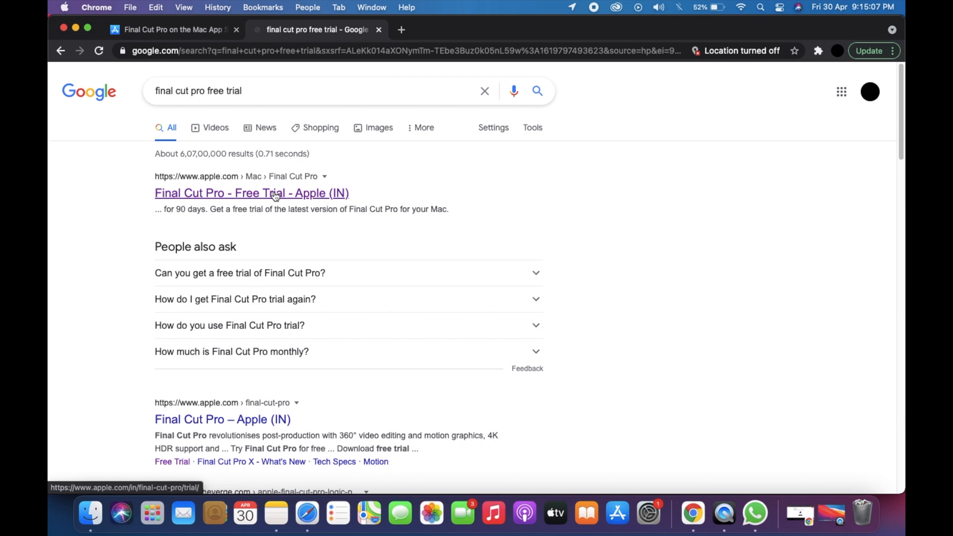
{"action": "left_click", "coordinate": [252, 192]}
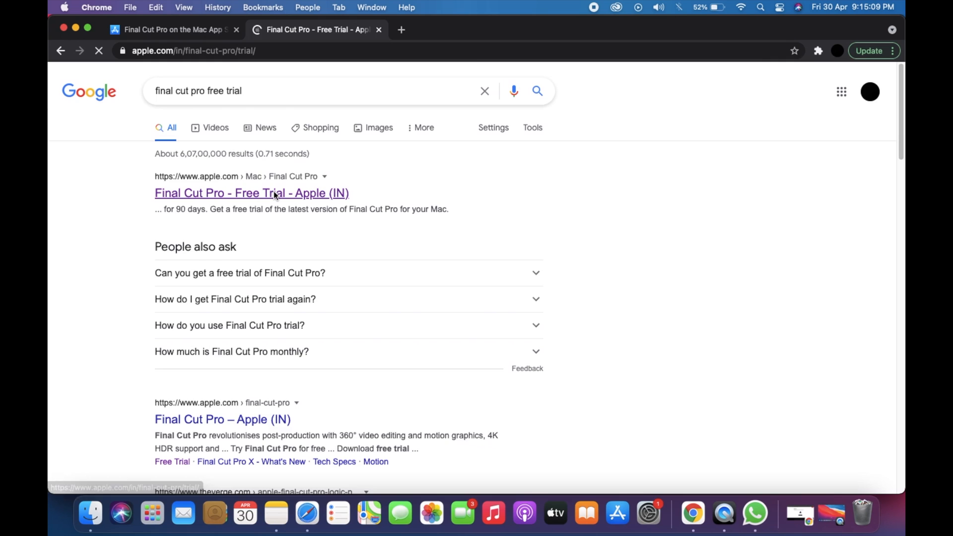
Load Apple's Try Final Cut Pro free for 90 days page via the Free Trial nav link
{"action": "left_click", "coordinate": [251, 192]}
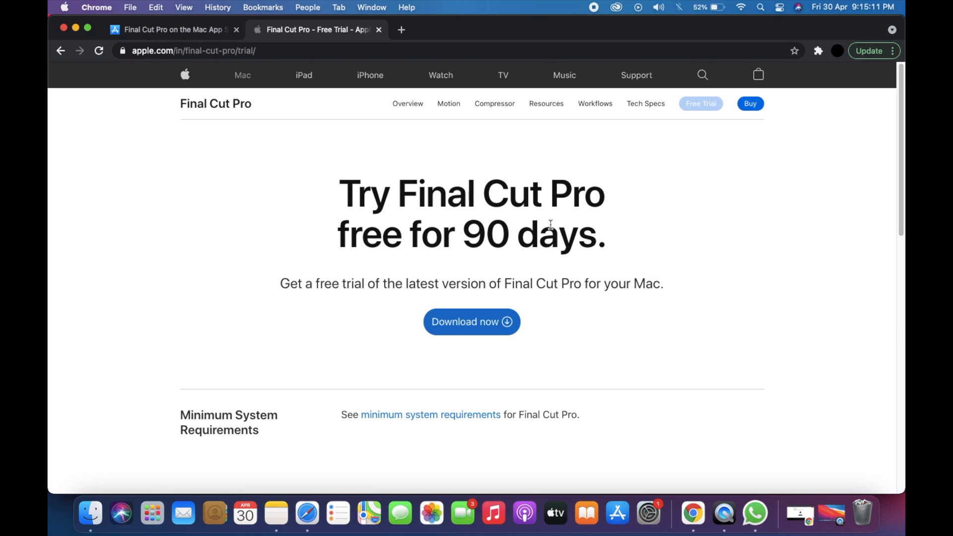
{"action": "mouse_move", "coordinate": [369, 175]}
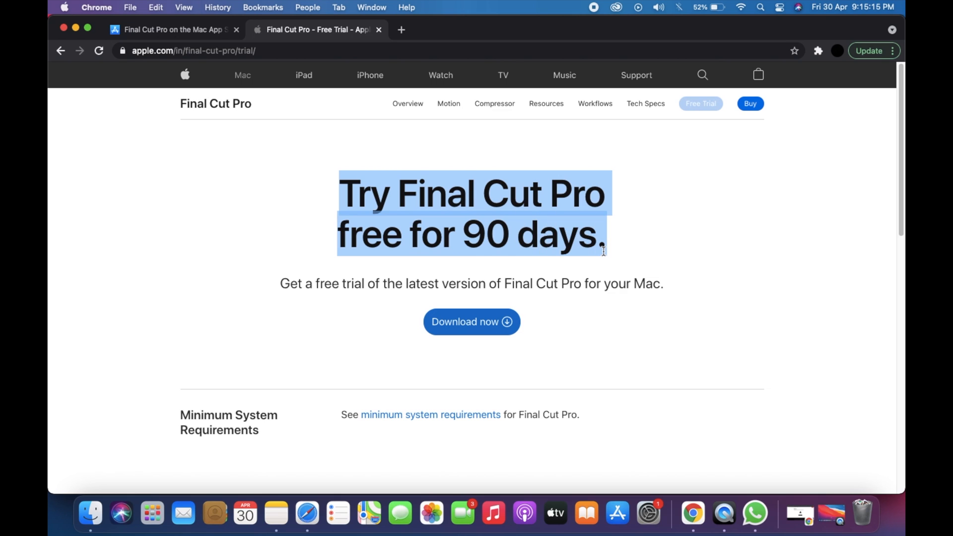
{"action": "left_click", "coordinate": [589, 337]}
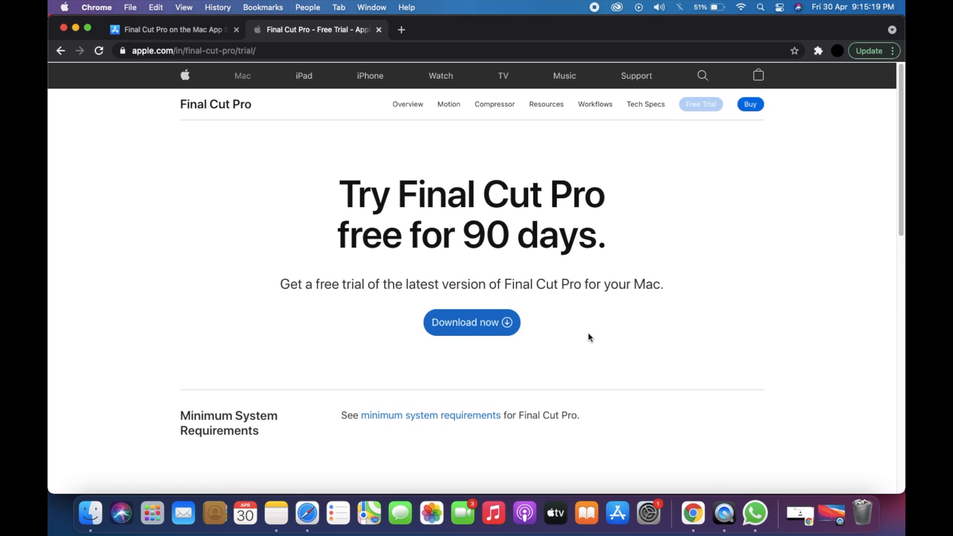
{"action": "mouse_move", "coordinate": [172, 78]}
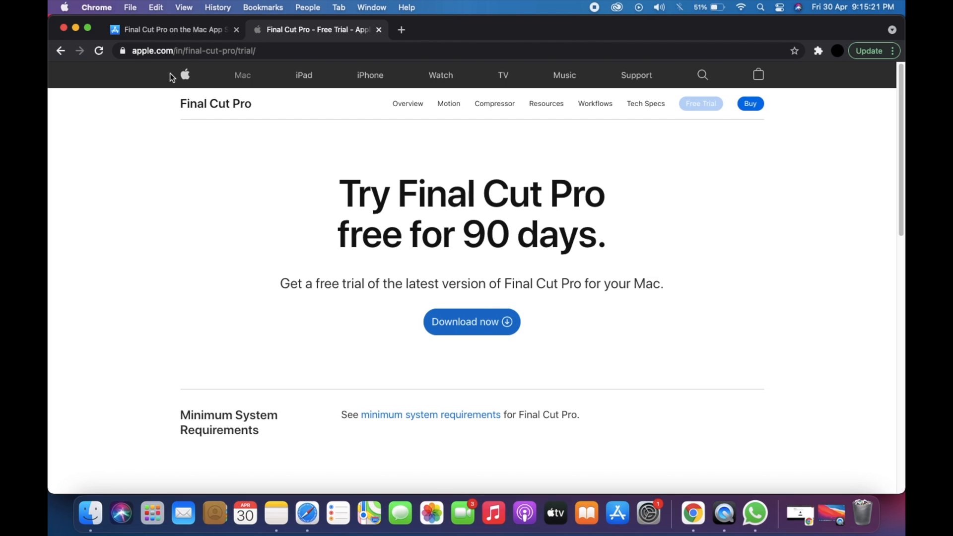
{"action": "mouse_move", "coordinate": [301, 71]}
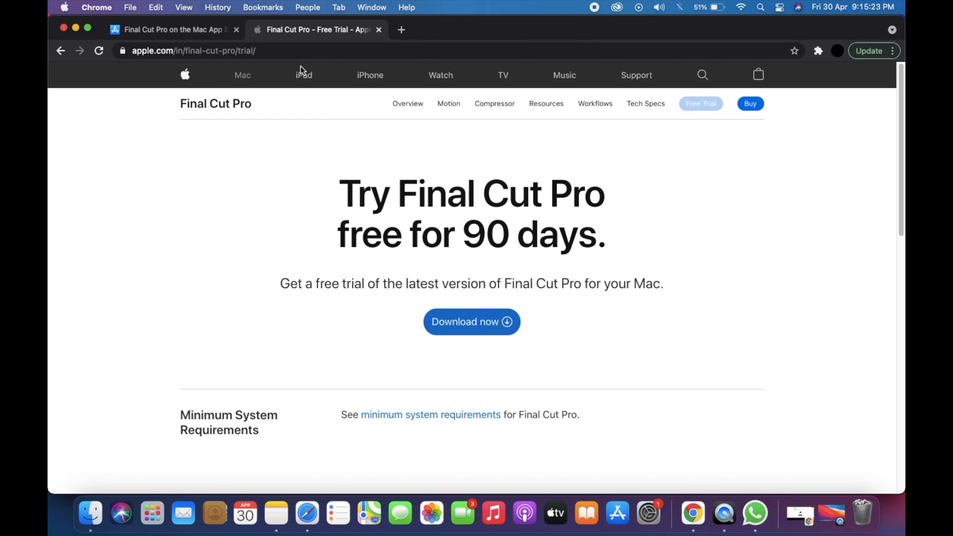
{"action": "mouse_move", "coordinate": [631, 136]}
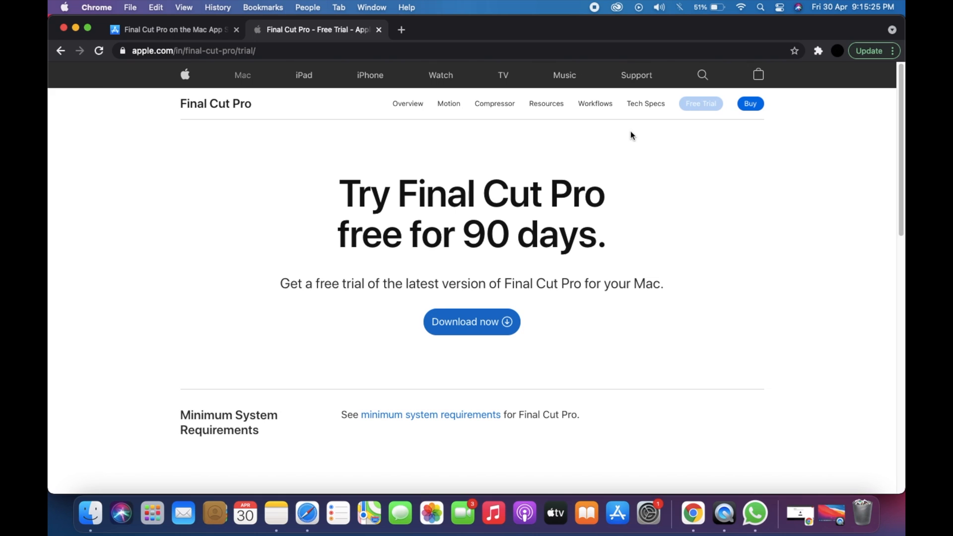
{"action": "mouse_move", "coordinate": [700, 103]}
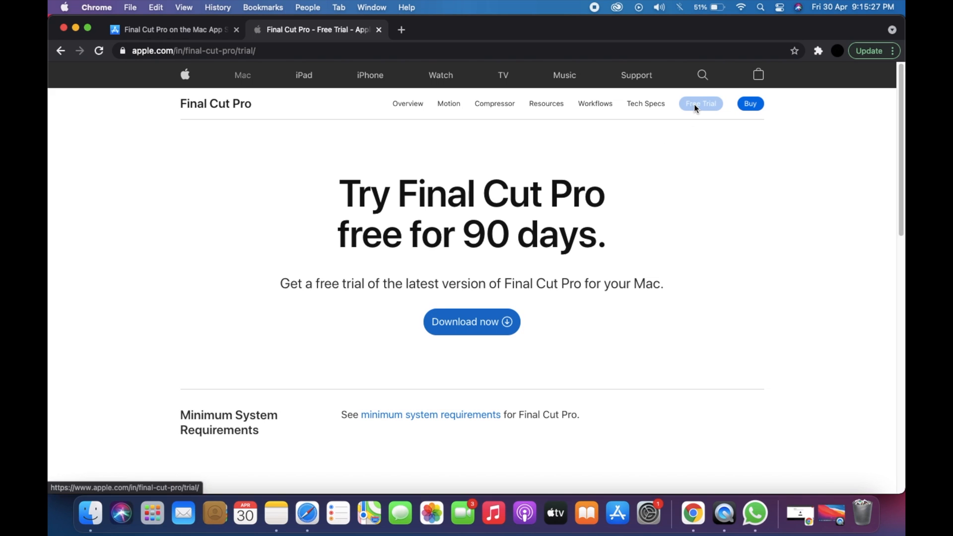
{"action": "left_click", "coordinate": [471, 321]}
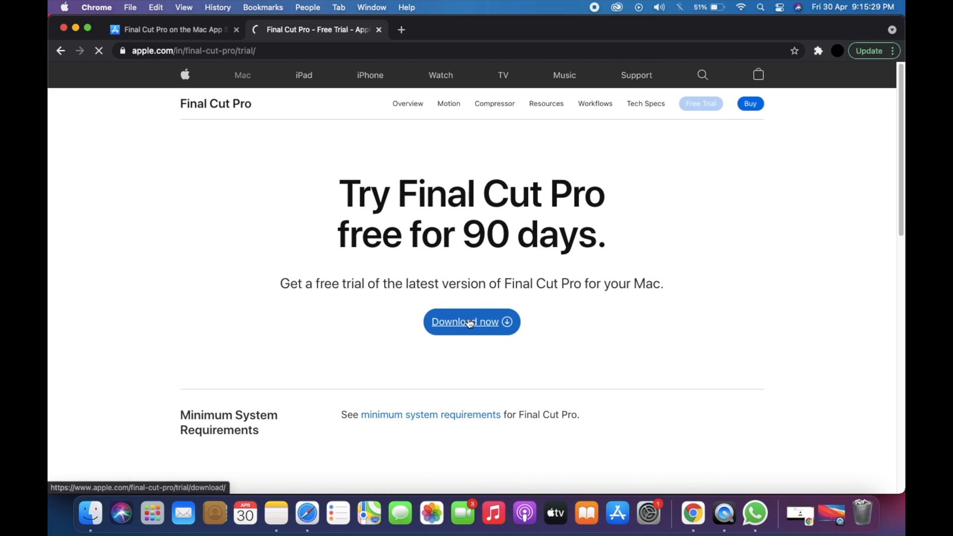
Download FinalCutProTrial.dmg and open it from Chrome's download bar
{"action": "left_click", "coordinate": [471, 321]}
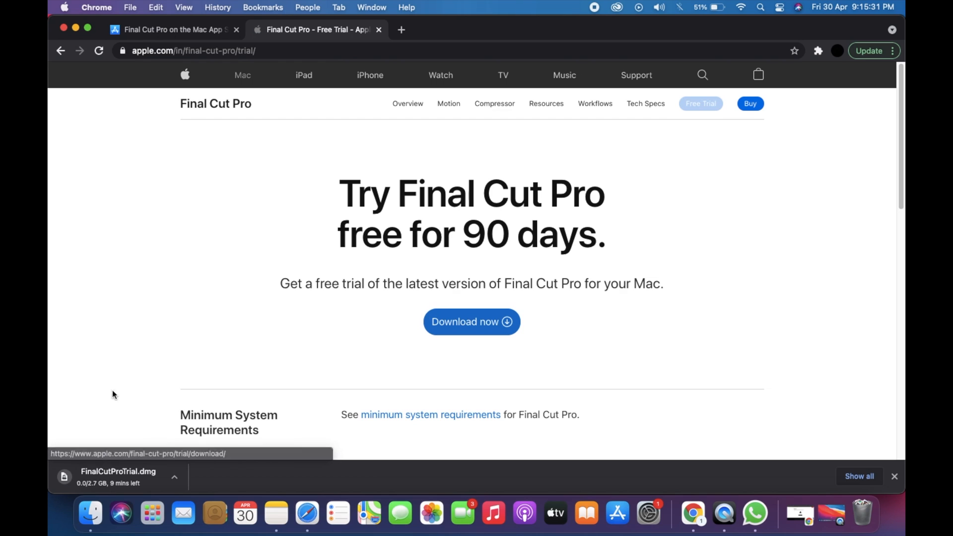
{"action": "mouse_move", "coordinate": [167, 348]}
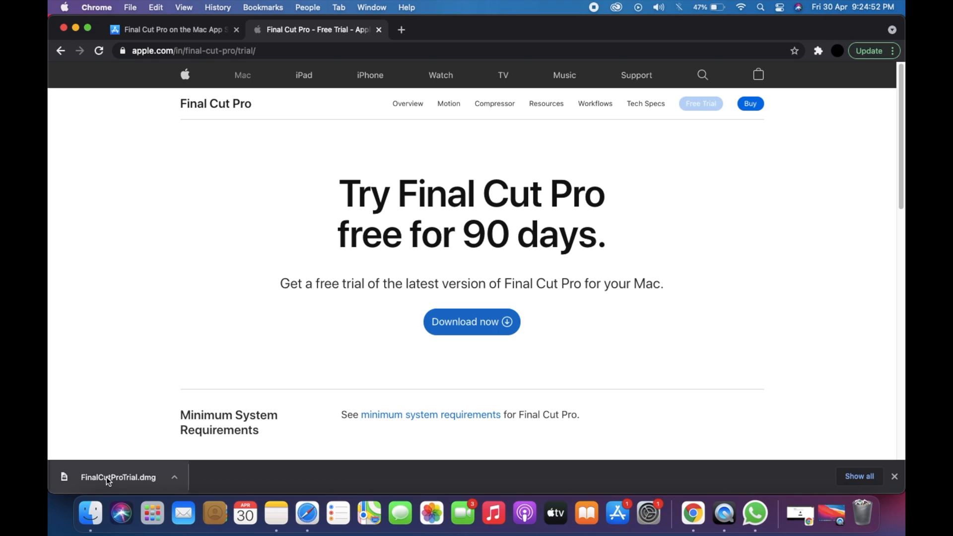
{"action": "left_click", "coordinate": [175, 477]}
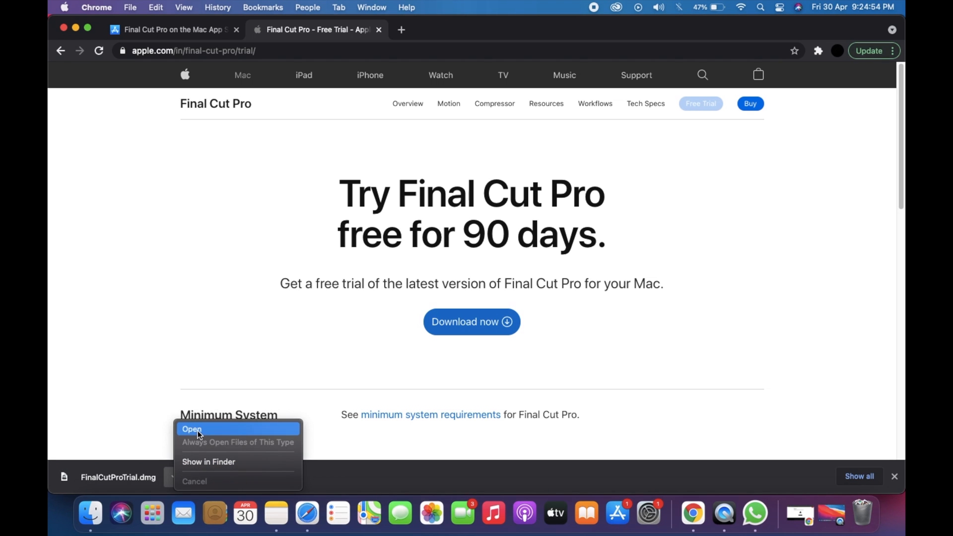
{"action": "left_click", "coordinate": [192, 429]}
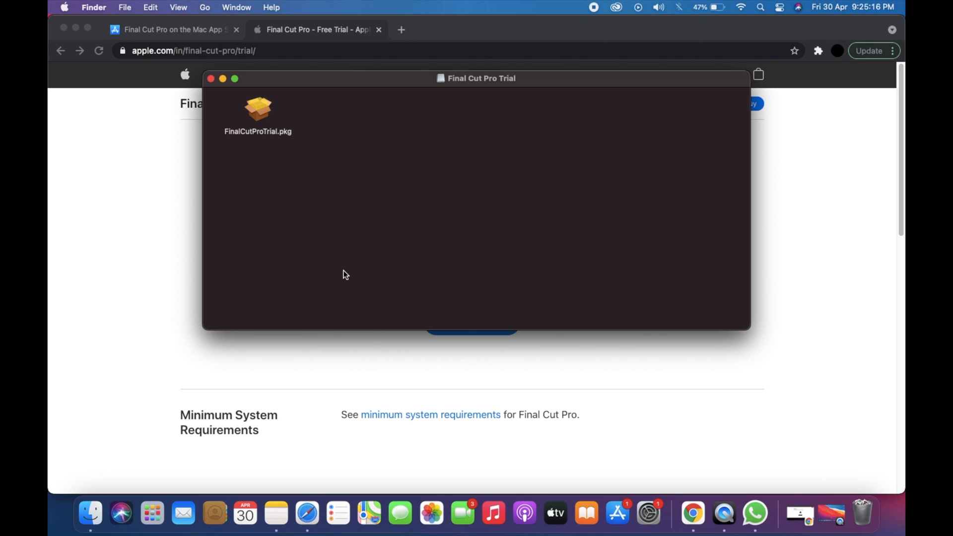
{"action": "mouse_move", "coordinate": [466, 23]}
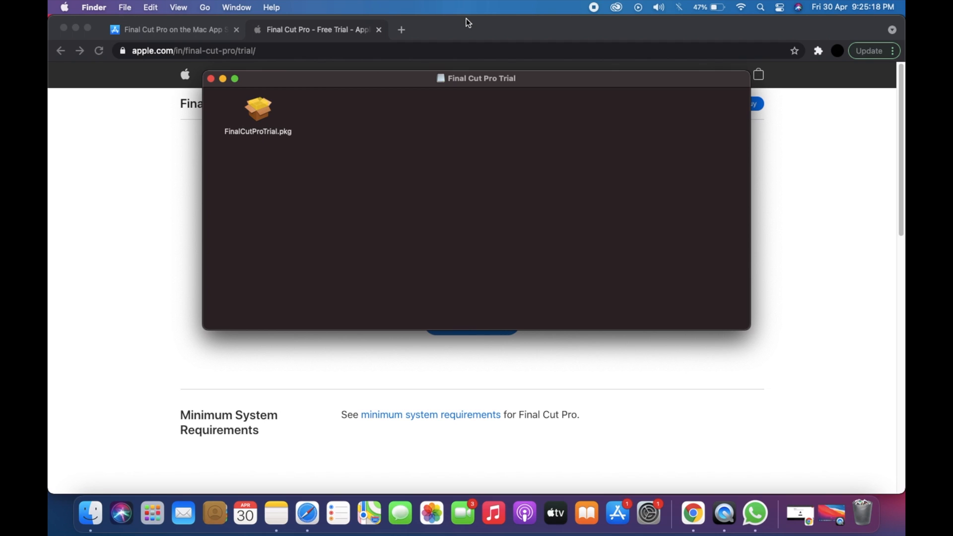
Launch FinalCutProTrial.pkg from the Final Cut Pro Trial volume
{"action": "left_click", "coordinate": [258, 112]}
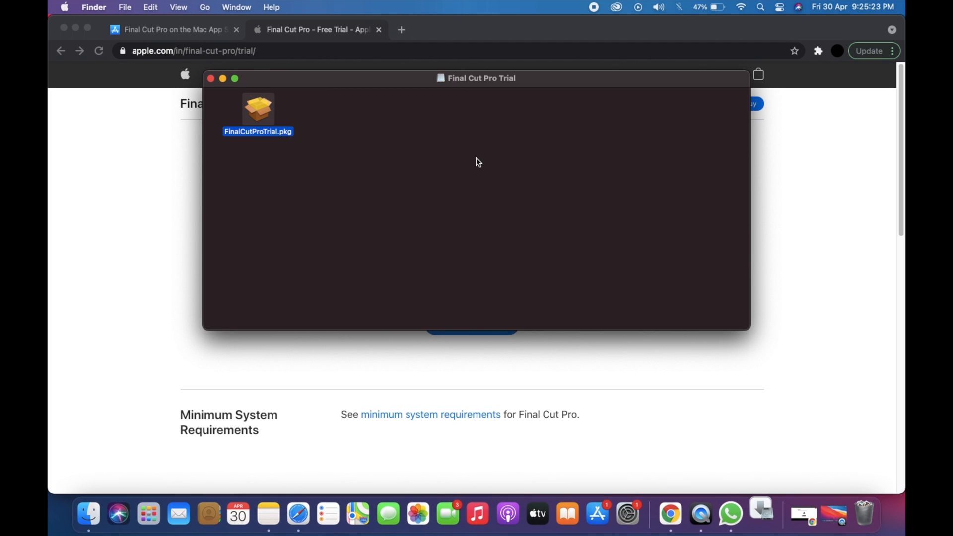
{"action": "double_click", "coordinate": [258, 111]}
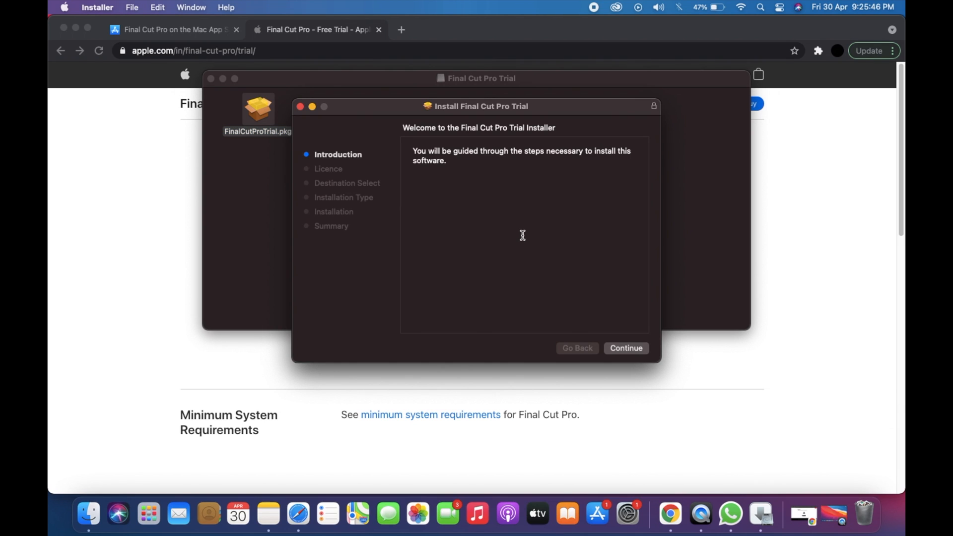
{"action": "mouse_move", "coordinate": [424, 161]}
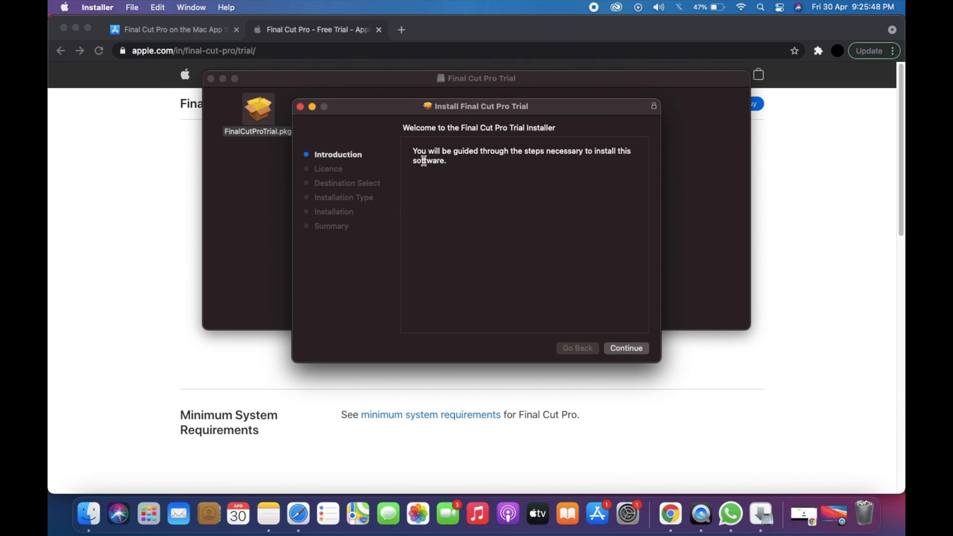
{"action": "mouse_move", "coordinate": [639, 353]}
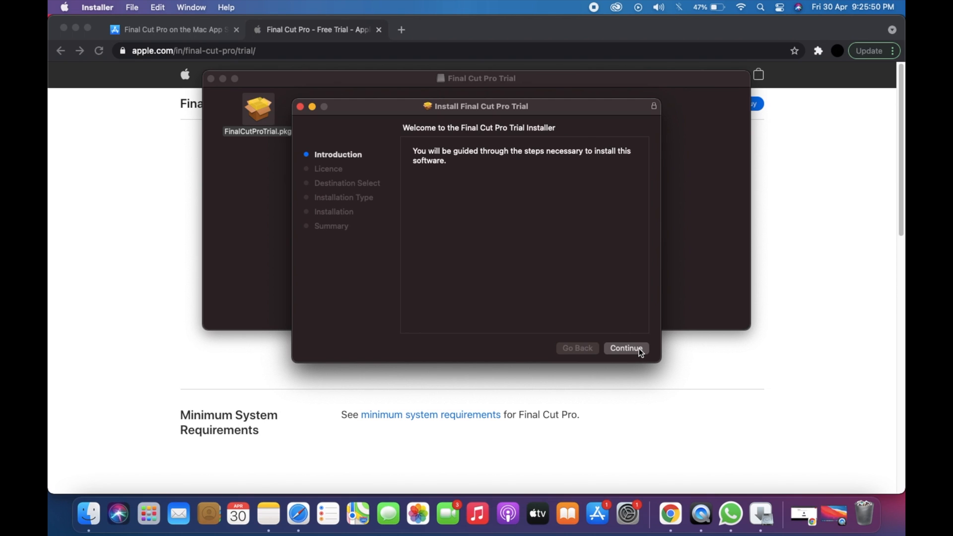
Agree to the licence and start a standard install on Macintosh HD
{"action": "left_click", "coordinate": [626, 347]}
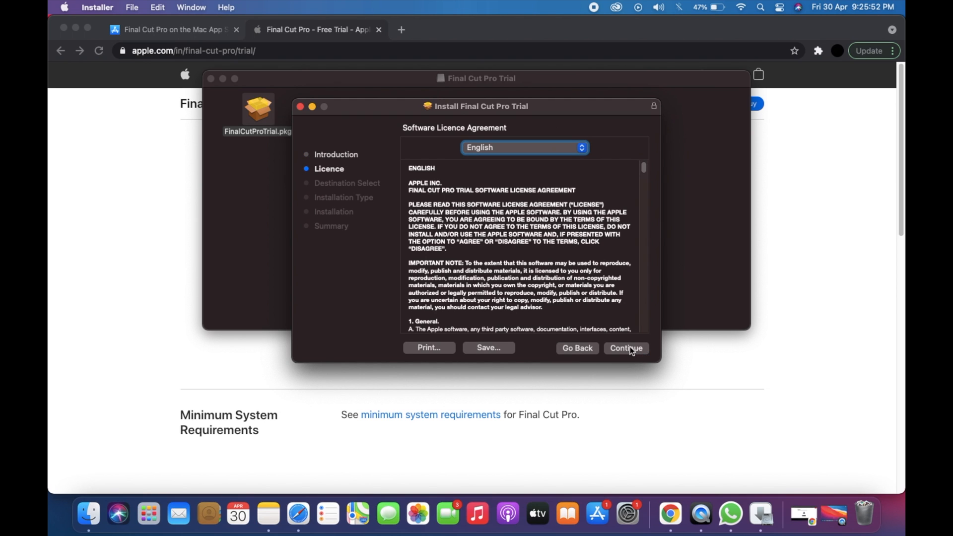
{"action": "left_click", "coordinate": [626, 347]}
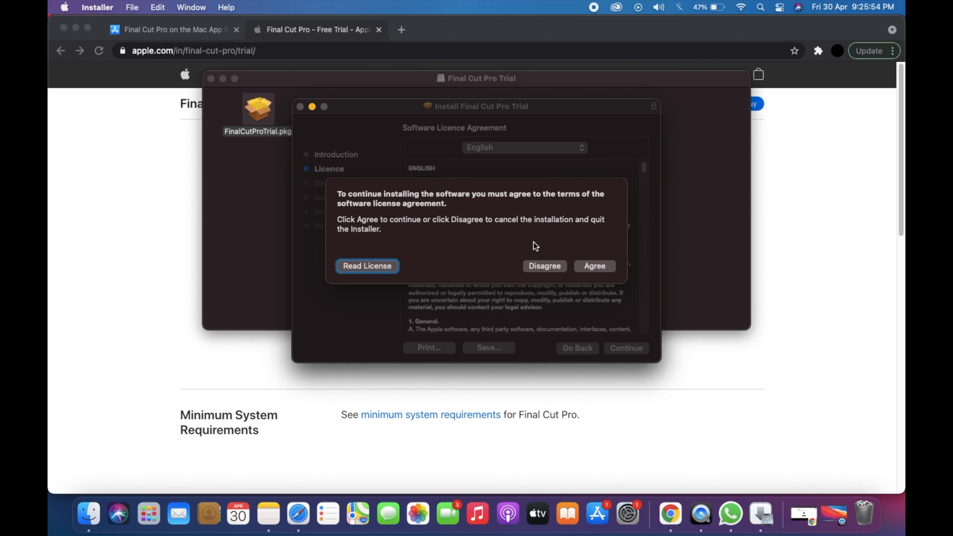
{"action": "left_click", "coordinate": [595, 266]}
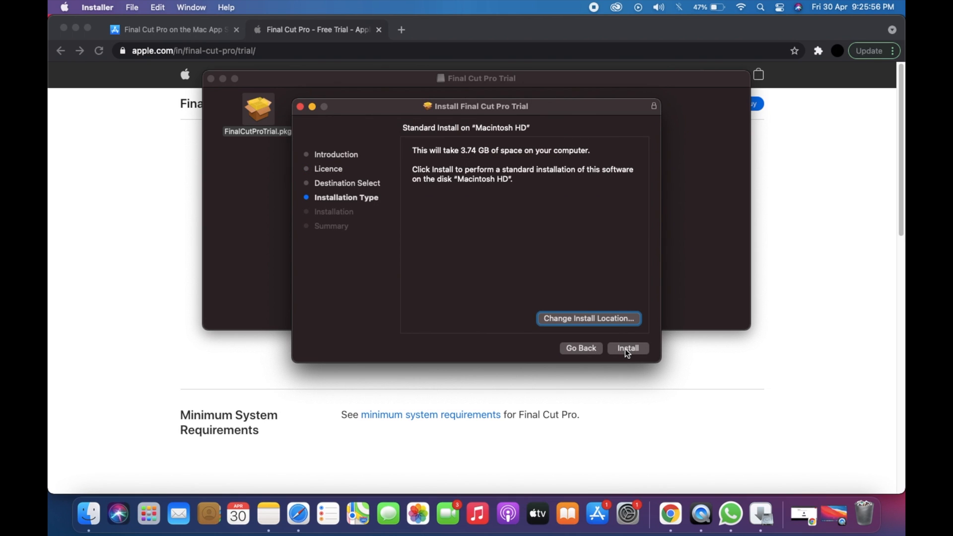
{"action": "left_click", "coordinate": [628, 348]}
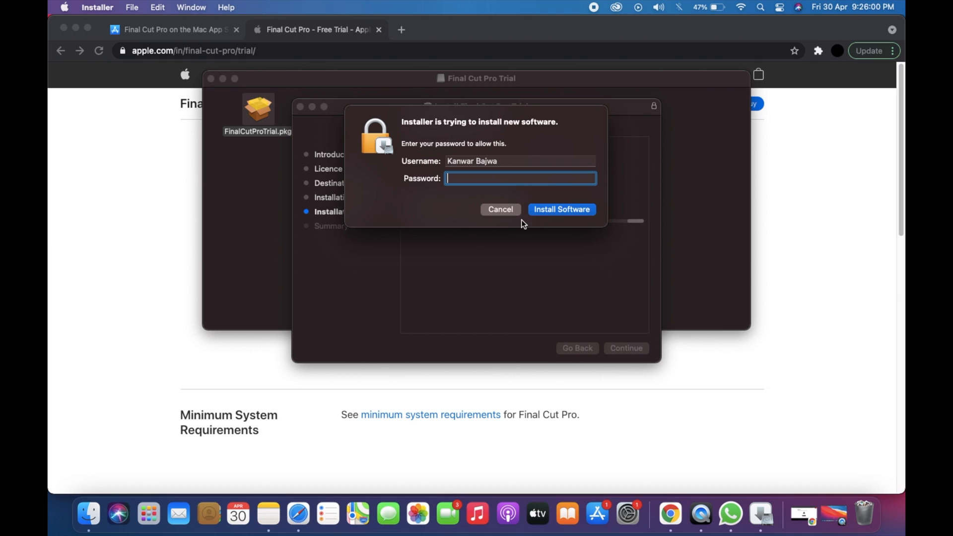
Enter the administrator password and authorise the Final Cut Pro Trial installation
{"action": "type", "text": "•••••"}
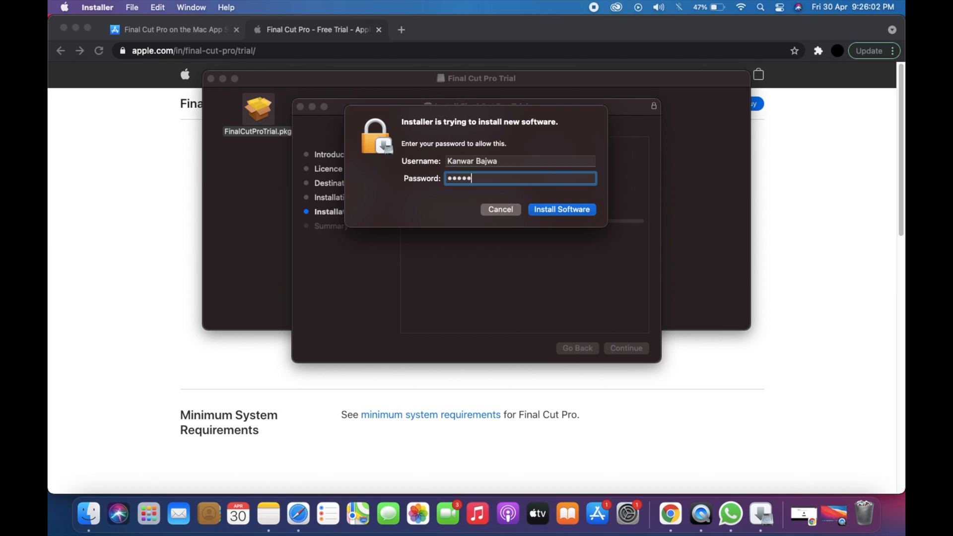
{"action": "type", "text": "•"}
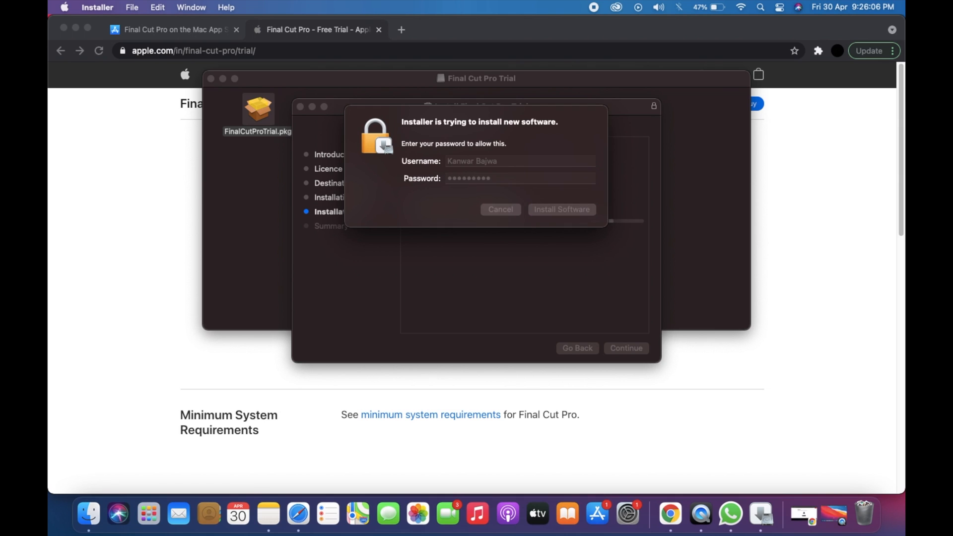
{"action": "left_click", "coordinate": [561, 210]}
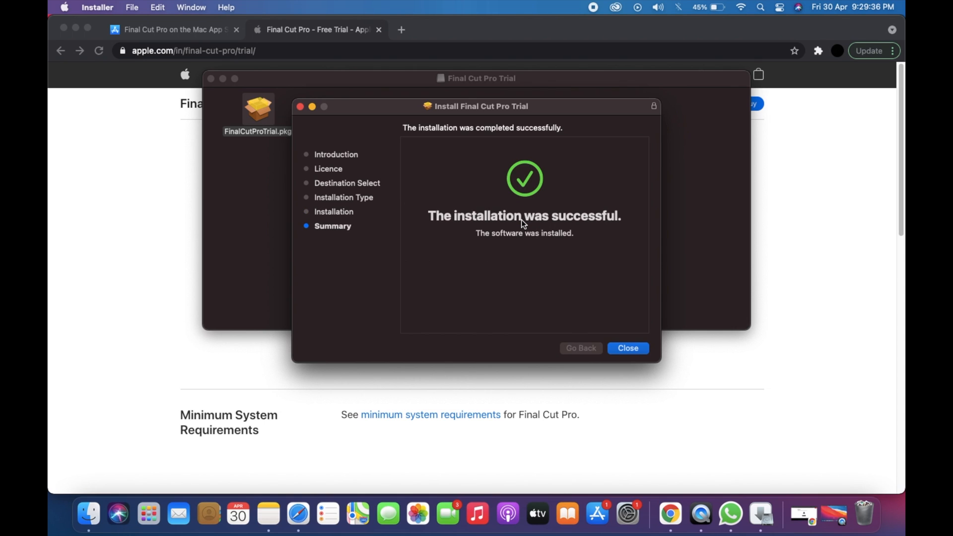
{"action": "mouse_move", "coordinate": [646, 321]}
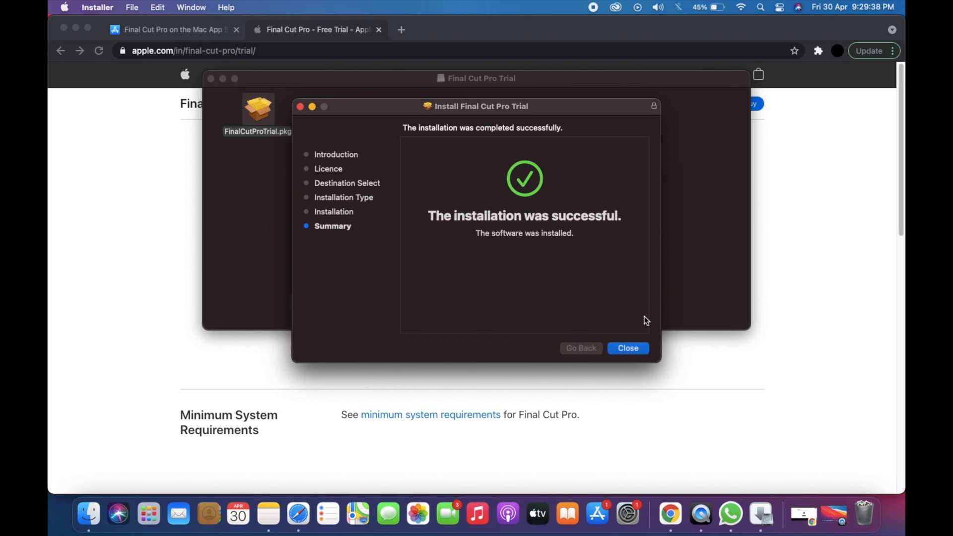
Close the completed installer from its Summary page
{"action": "left_click", "coordinate": [628, 348]}
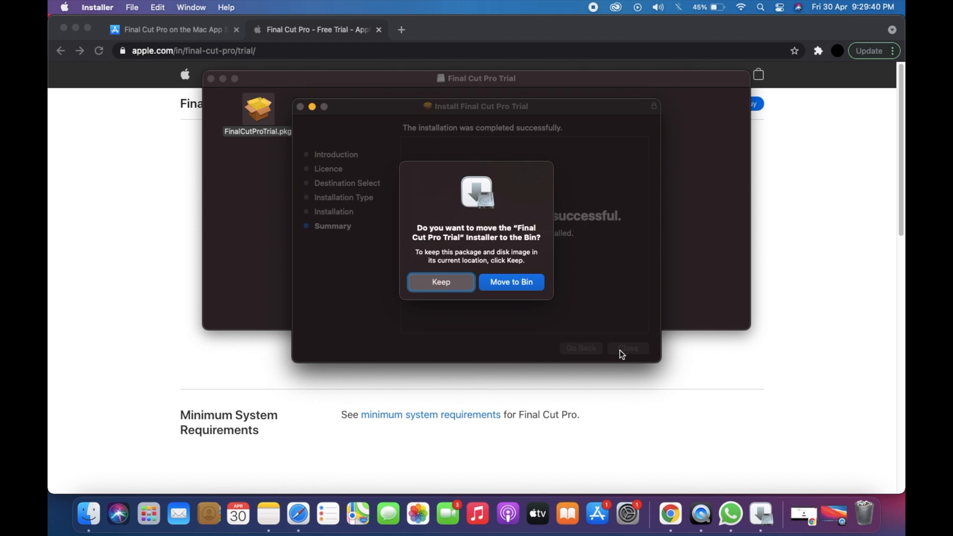
{"action": "mouse_move", "coordinate": [461, 238]}
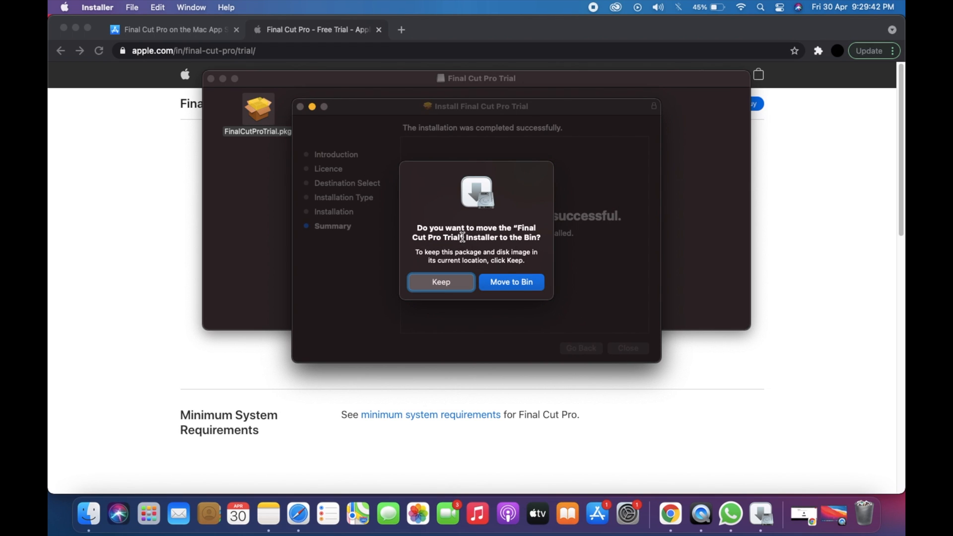
{"action": "mouse_move", "coordinate": [509, 249]}
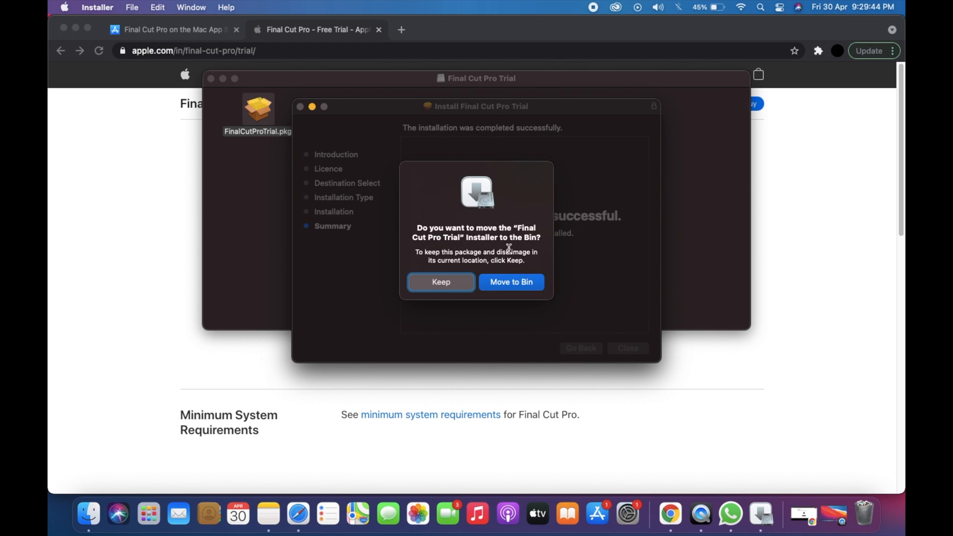
{"action": "mouse_move", "coordinate": [522, 287]}
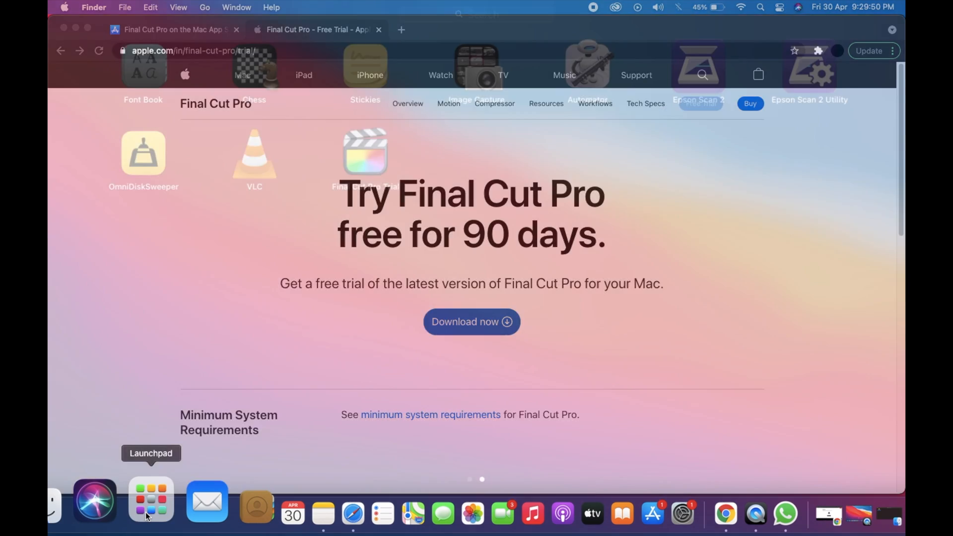
Start Final Cut Pro Trial from Launchpad, reaching its 83-day expiry notice
{"action": "left_click", "coordinate": [151, 498]}
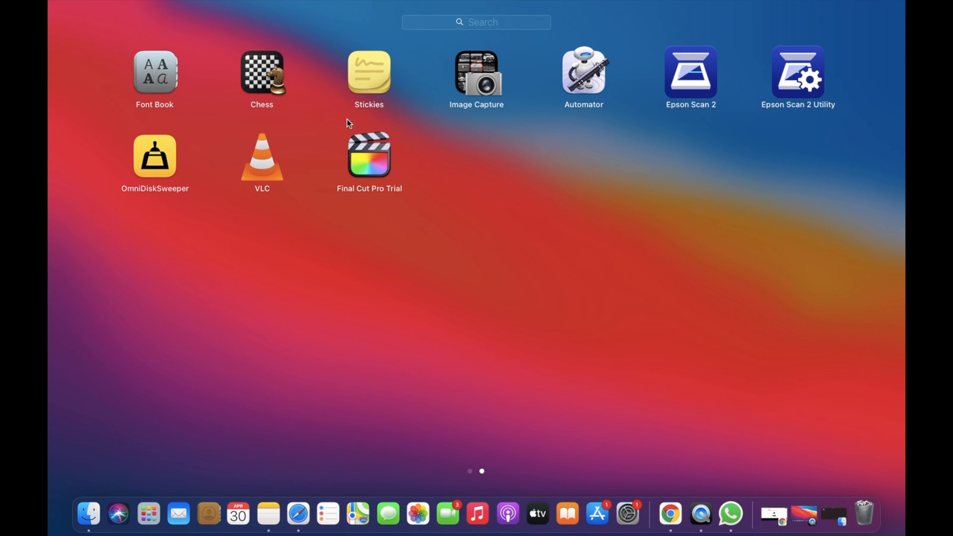
{"action": "left_click", "coordinate": [369, 154]}
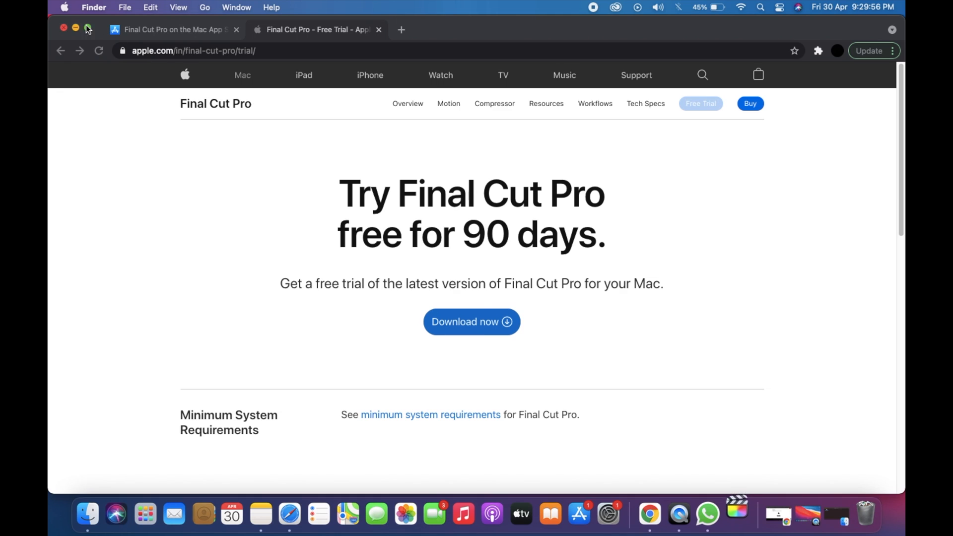
{"action": "mouse_move", "coordinate": [290, 368]}
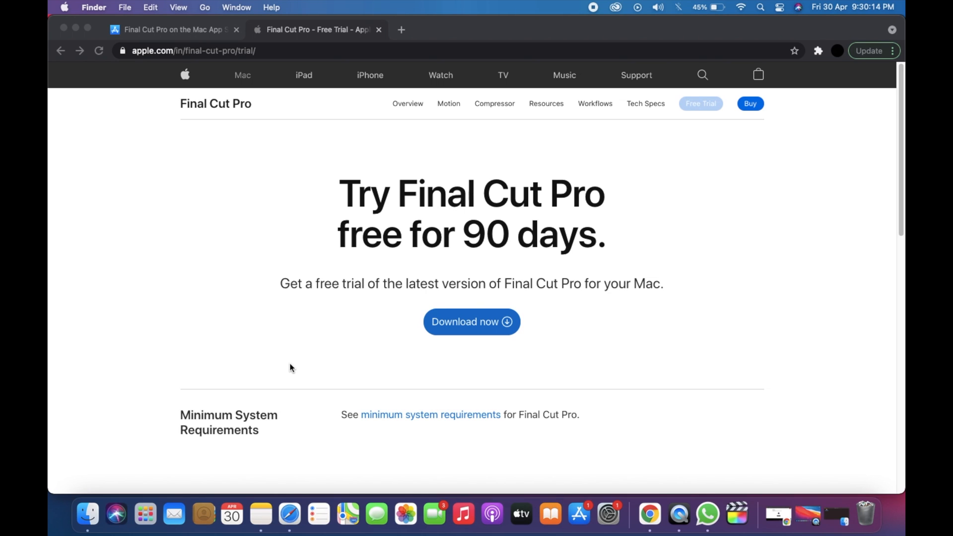
{"action": "left_click", "coordinate": [735, 514]}
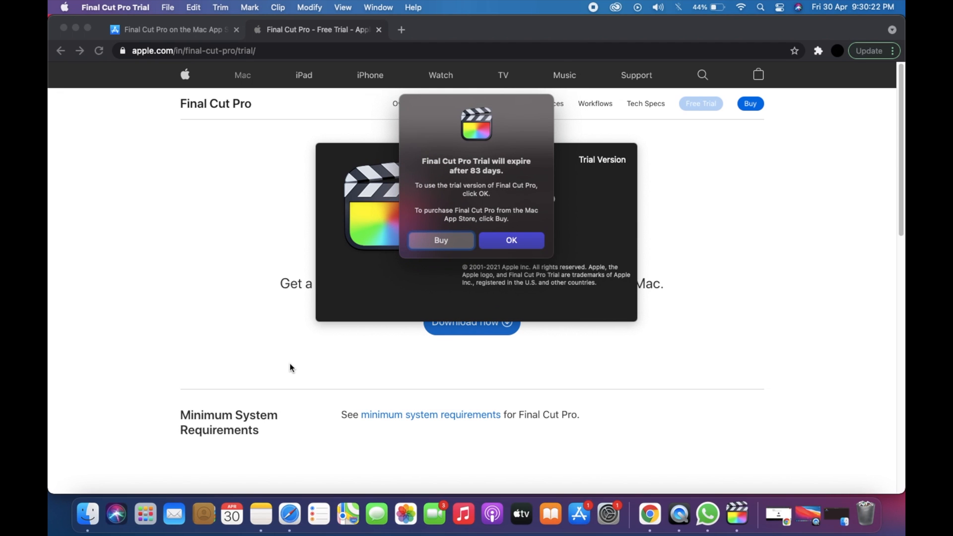
{"action": "mouse_move", "coordinate": [562, 230]}
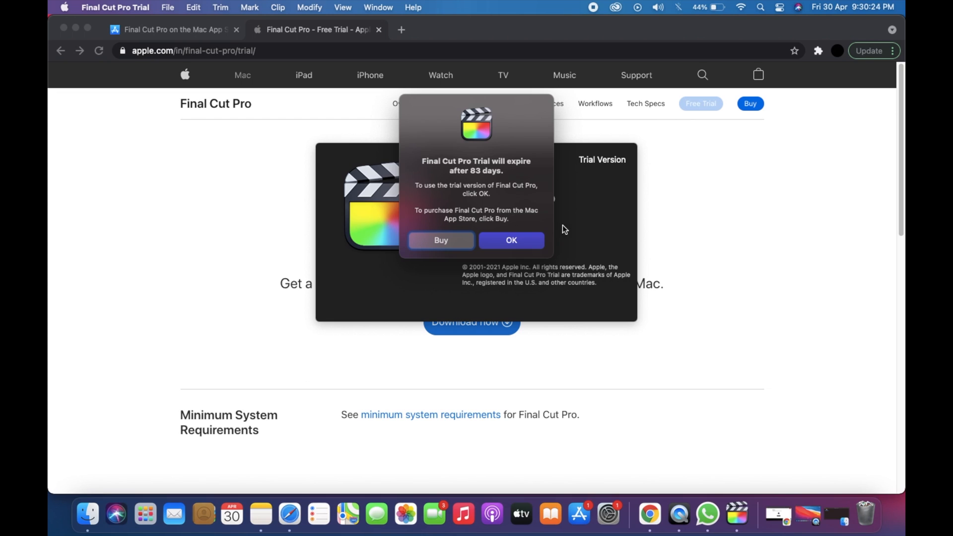
{"action": "mouse_move", "coordinate": [510, 151]}
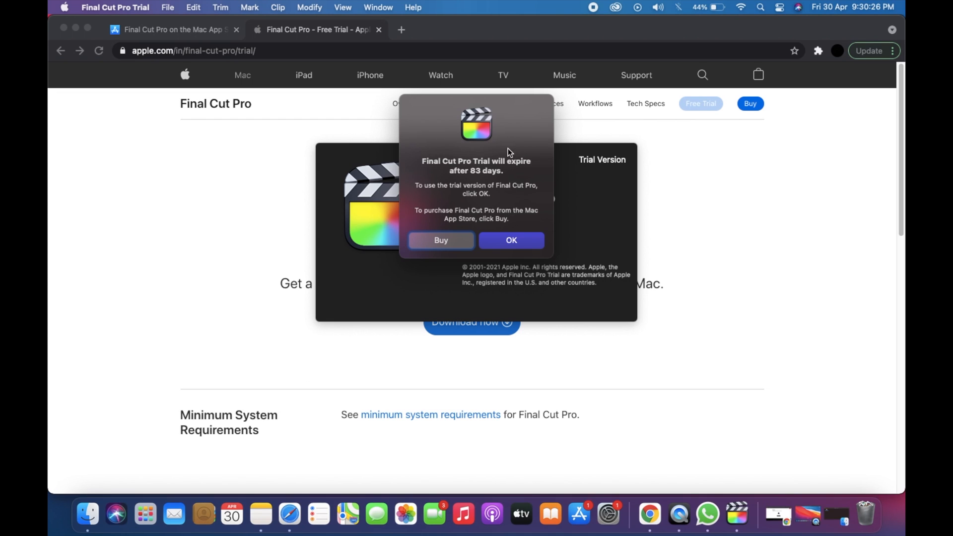
{"action": "mouse_move", "coordinate": [519, 241]}
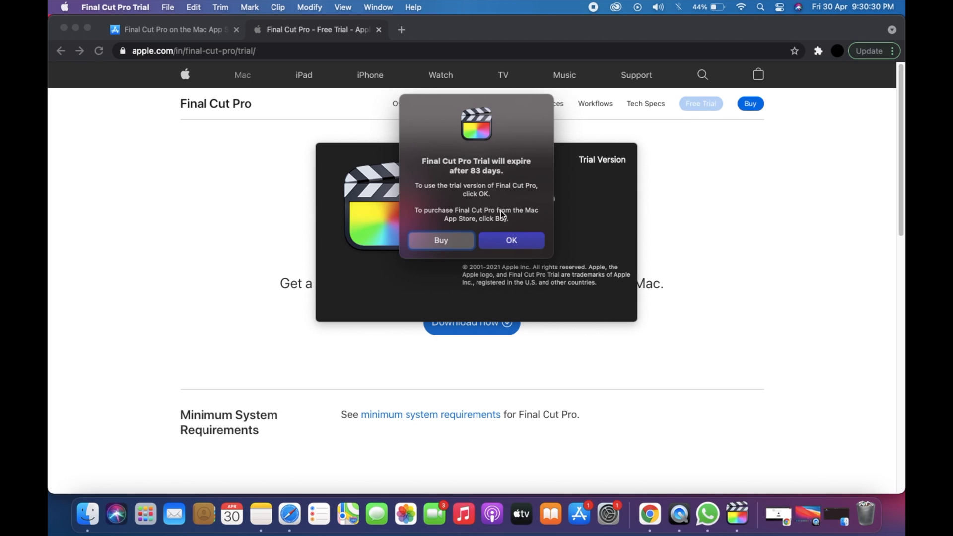
{"action": "mouse_move", "coordinate": [498, 182]}
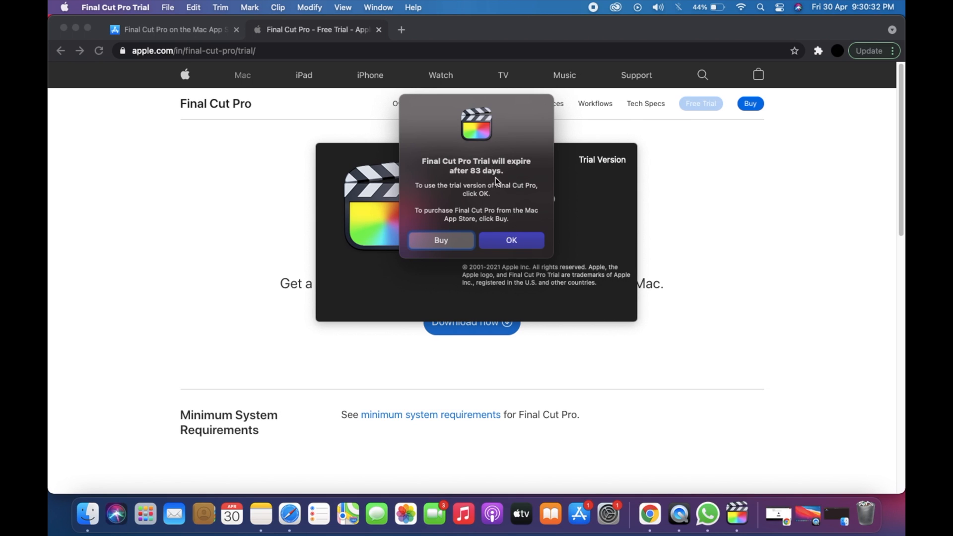
{"action": "mouse_move", "coordinate": [509, 210]}
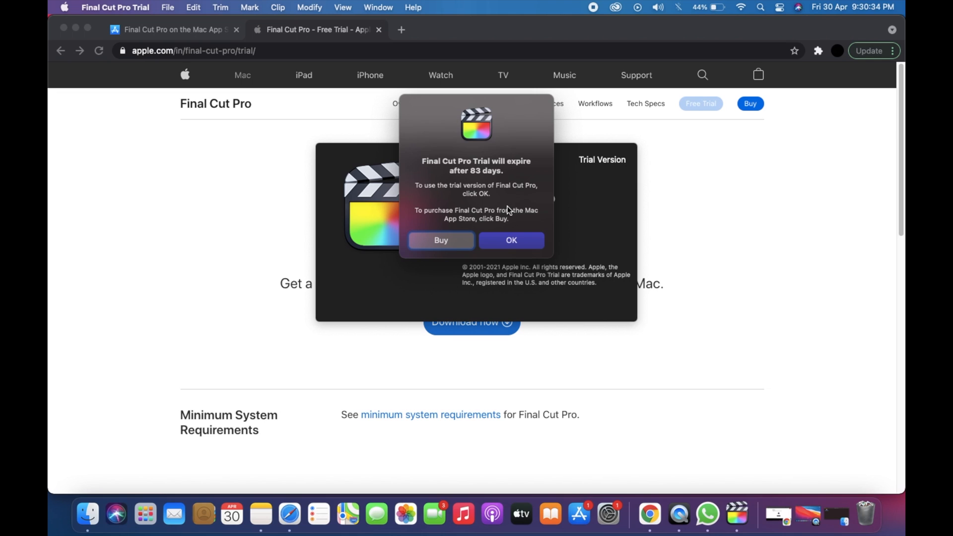
Dismiss the trial expiry notice with OK to reach the empty Untitled library workspace
{"action": "left_click", "coordinate": [510, 240]}
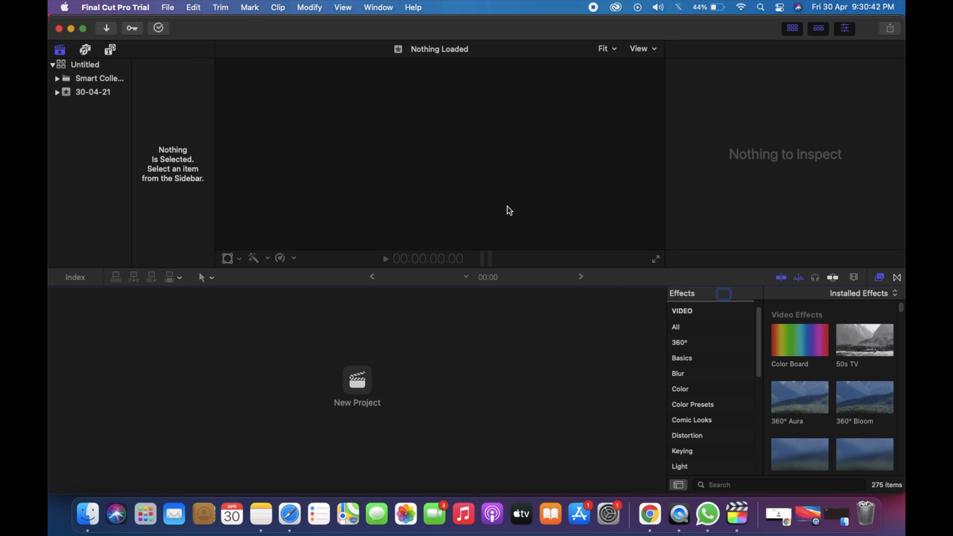
{"action": "mouse_move", "coordinate": [264, 89]}
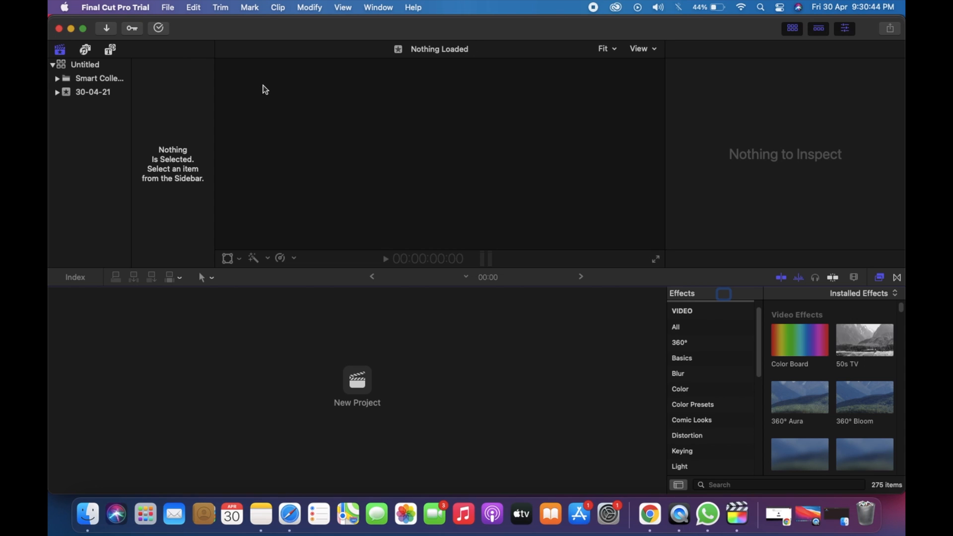
{"action": "mouse_move", "coordinate": [606, 410]}
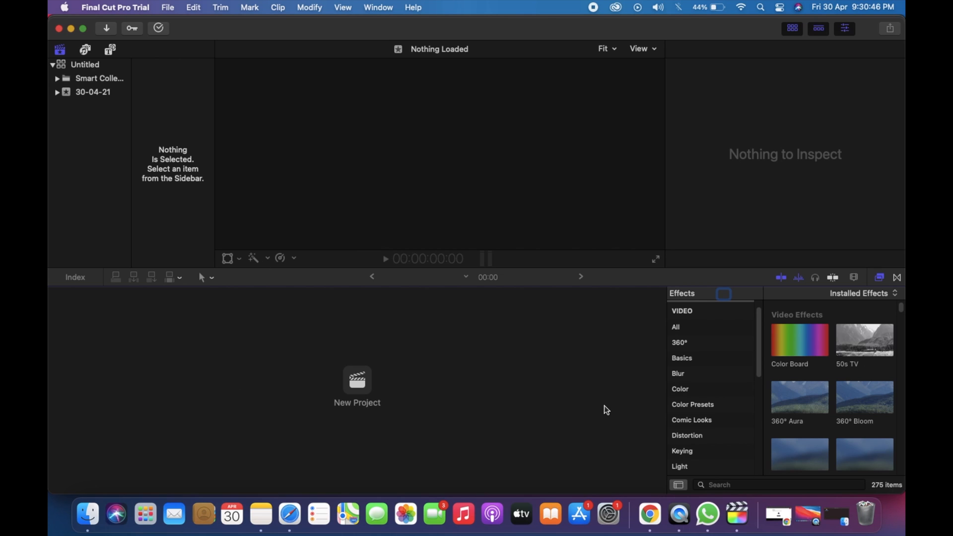
{"action": "mouse_move", "coordinate": [595, 165]}
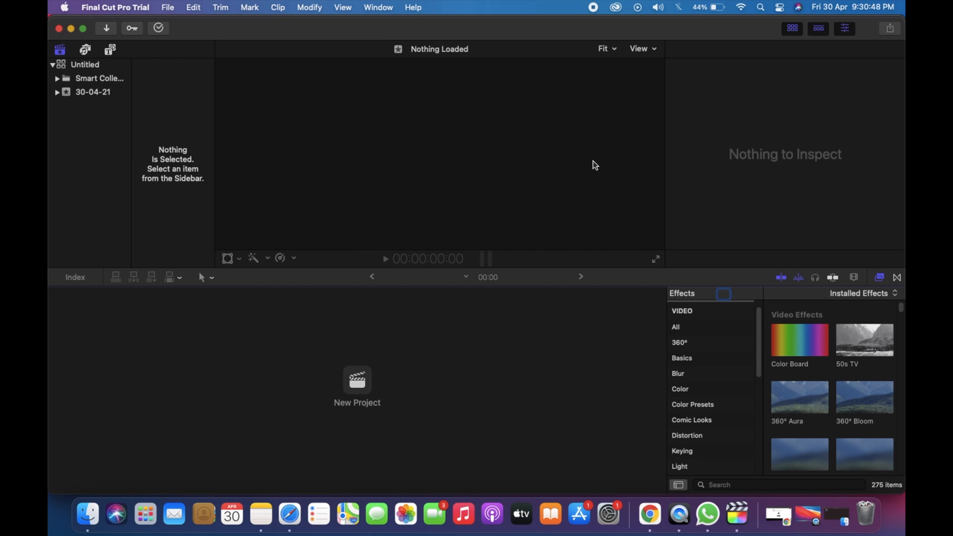